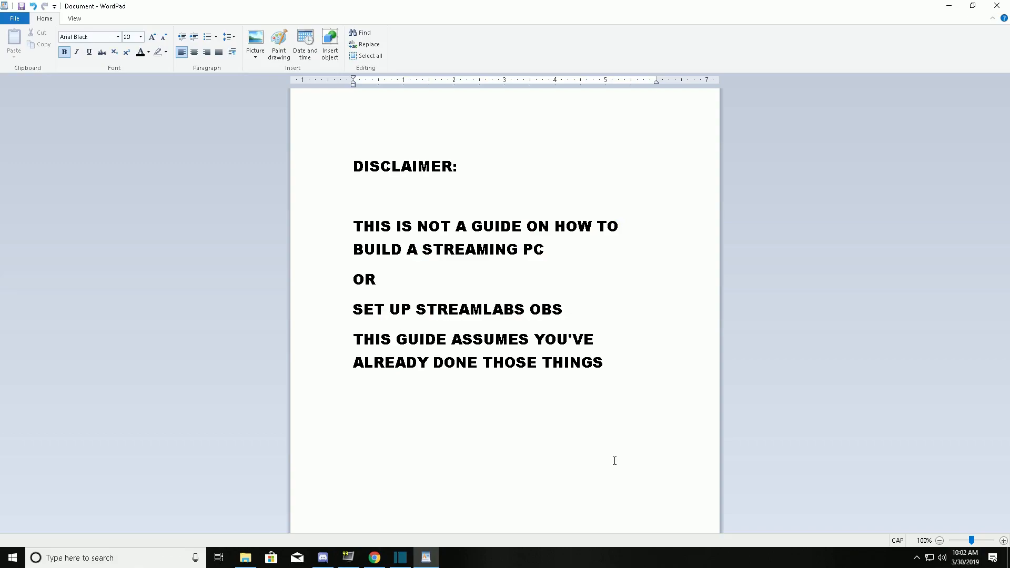
Step: Switch from the disclaimer page to the 'STREAMING FROM A CONSOLE - WHAT DO I NEED?' notes
left_click(352, 166)
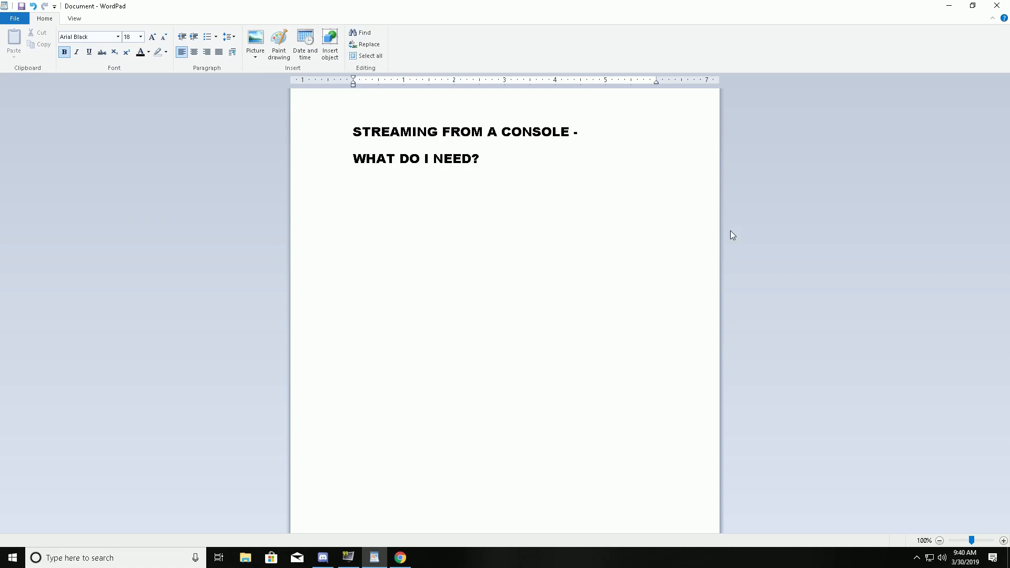
Step: Write the first requirement, '1. A STREAMING PC'
type("1")
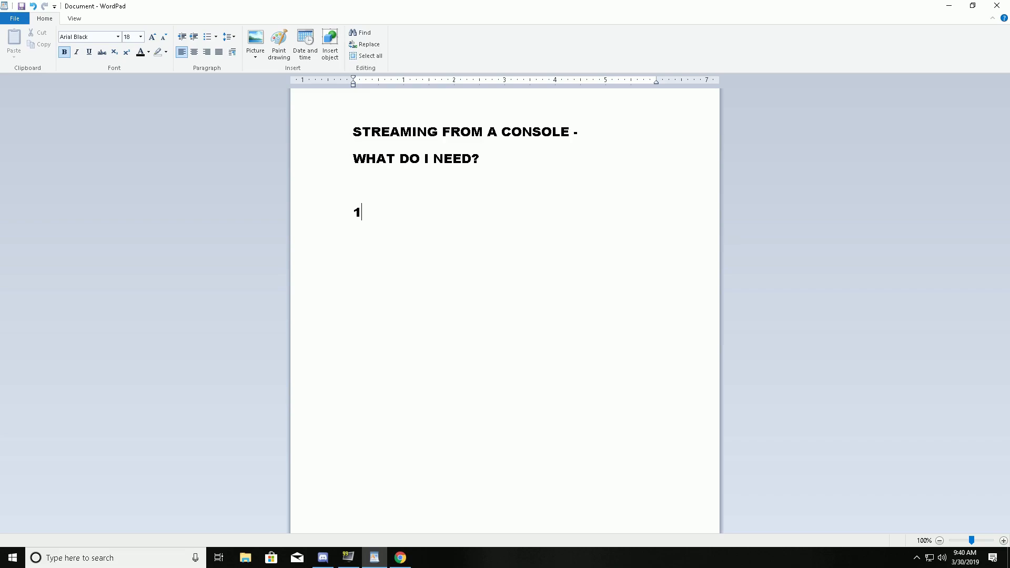
type(". a")
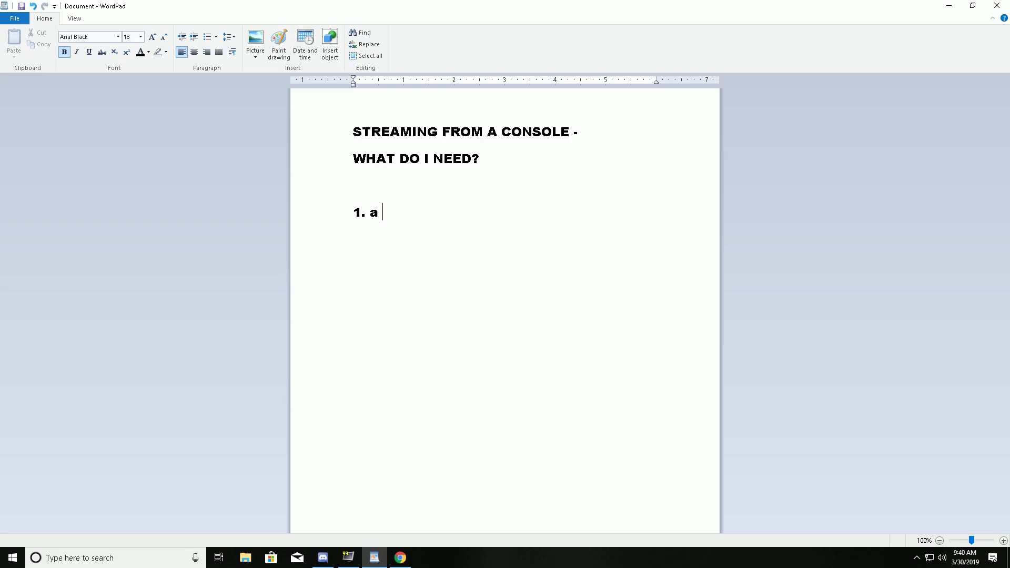
type("A STREA")
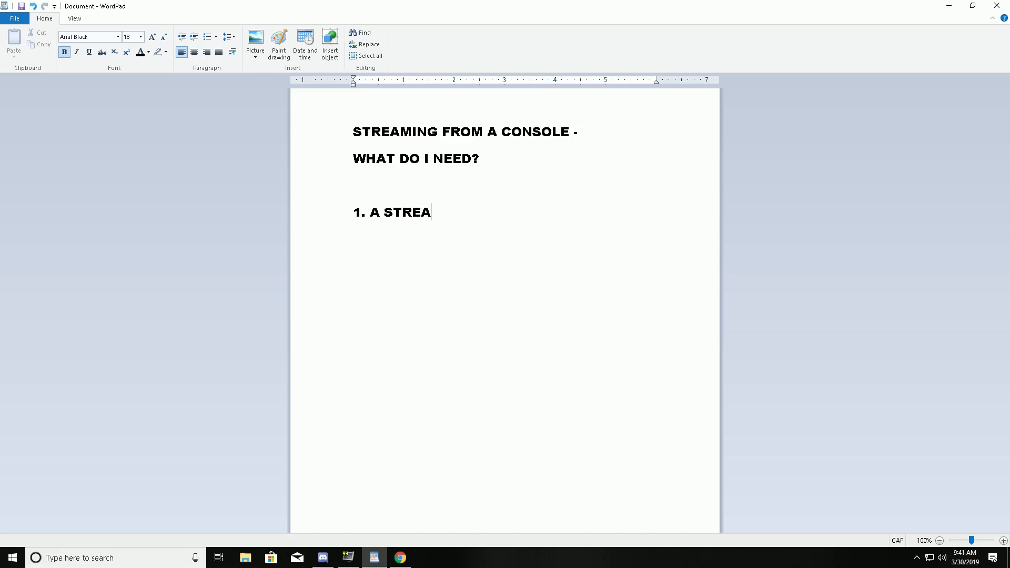
type("MING PC")
type("2.")
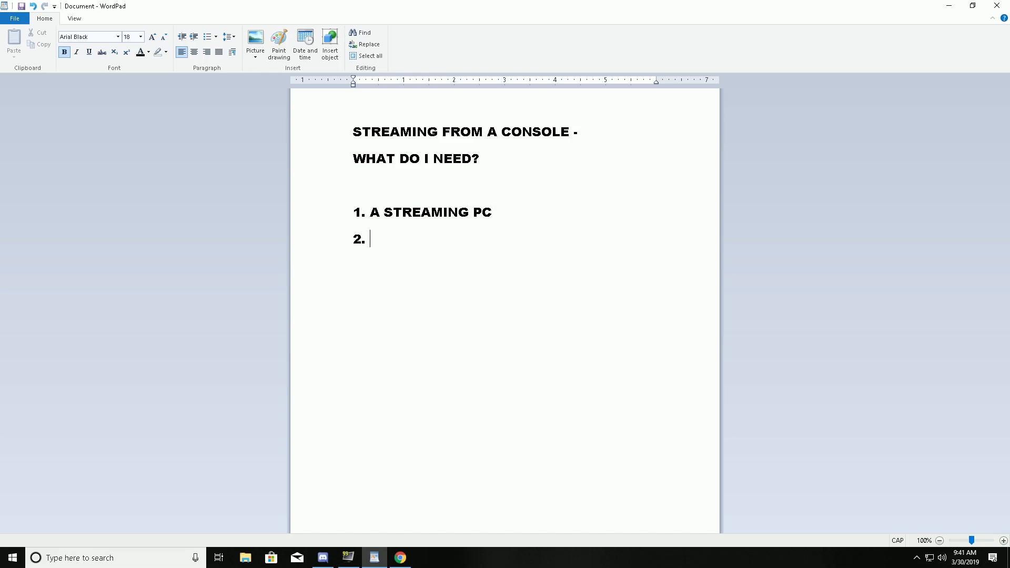
Step: Add '2. A CONSOLE (XBOX 360)' and '3. 2 HDMI CABLES' to the list
type("A CONSOL")
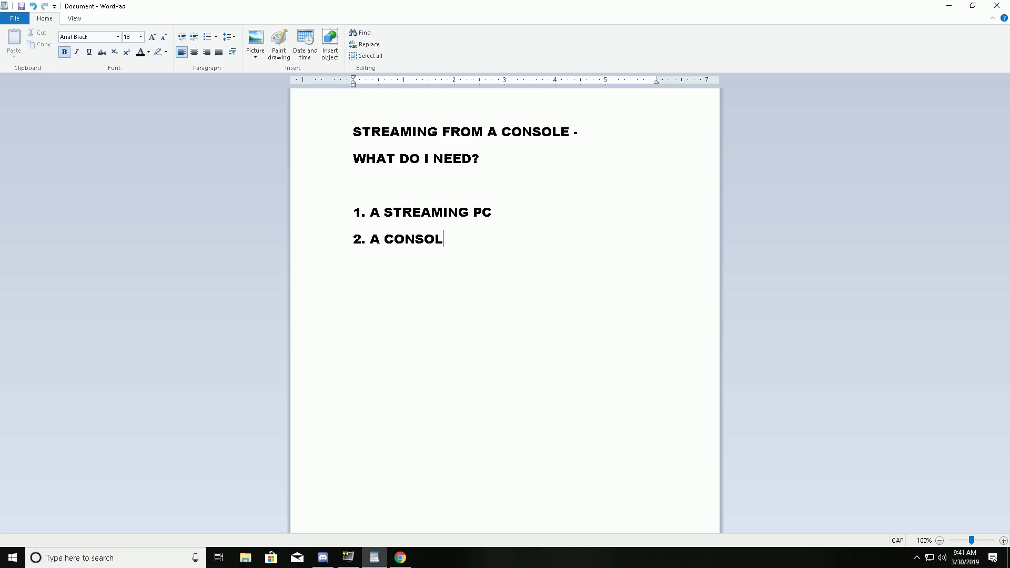
type("E (XB")
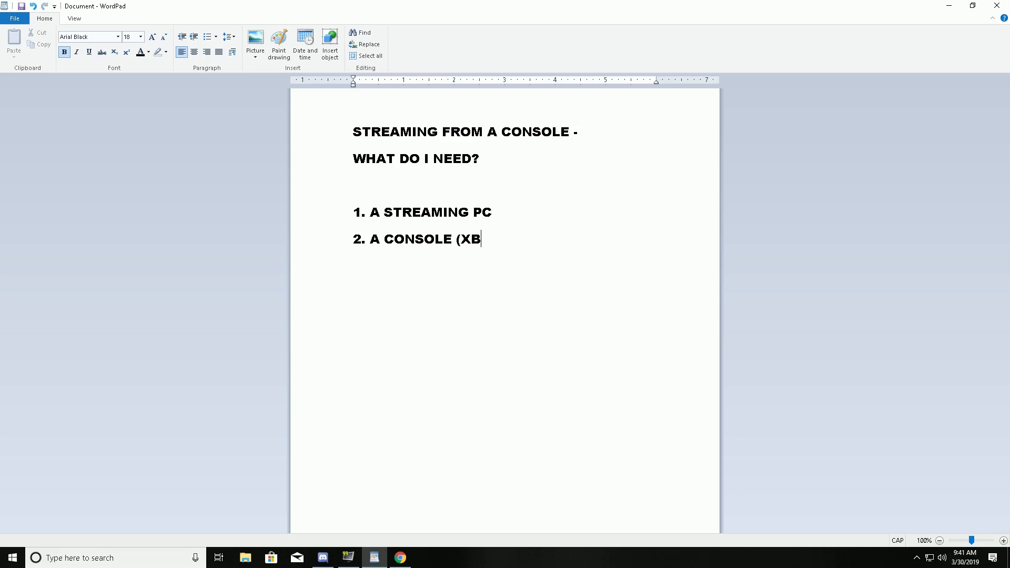
type("OX 360")
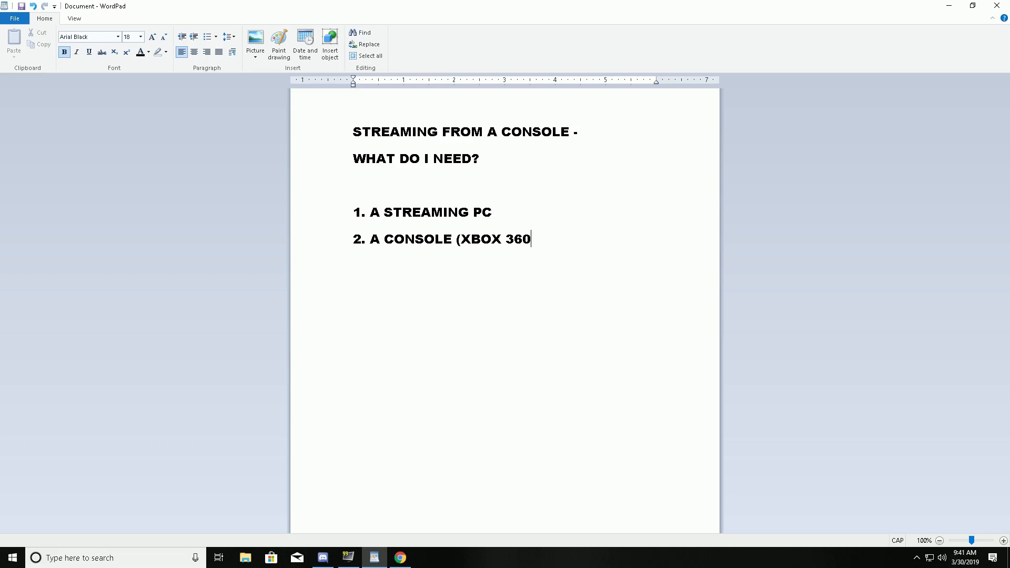
type(")")
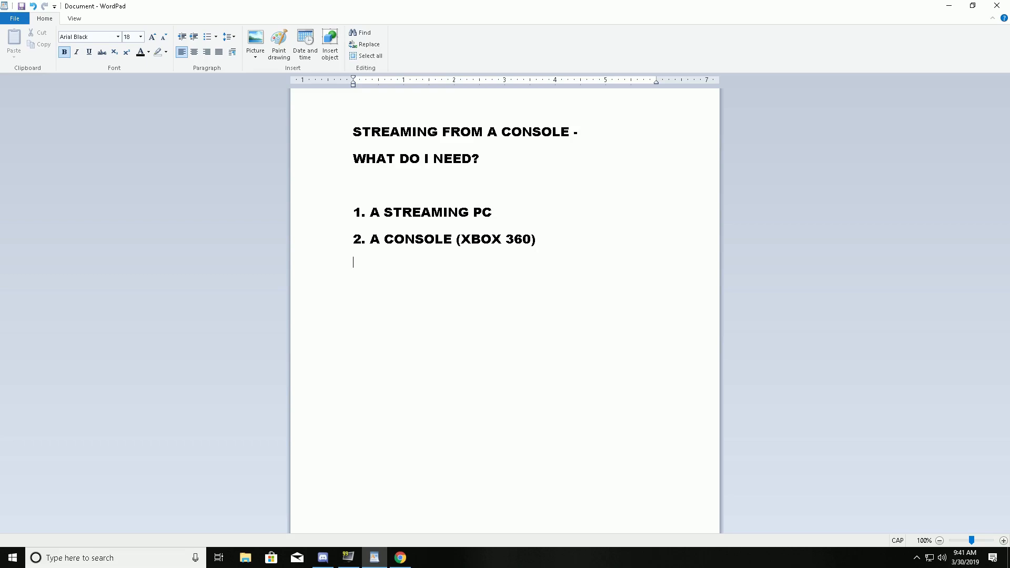
type("3. 2 H")
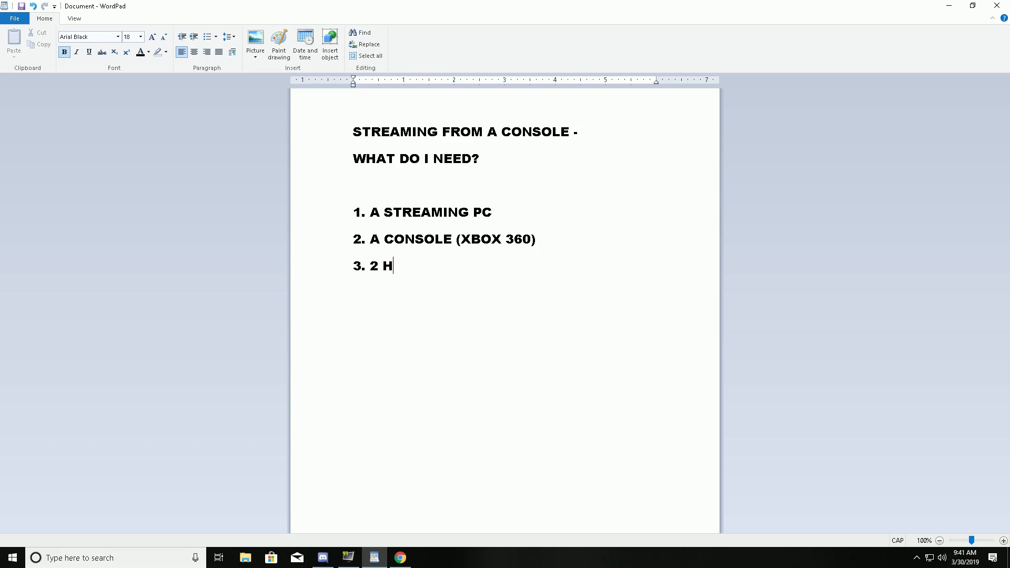
type("DMI CABLES")
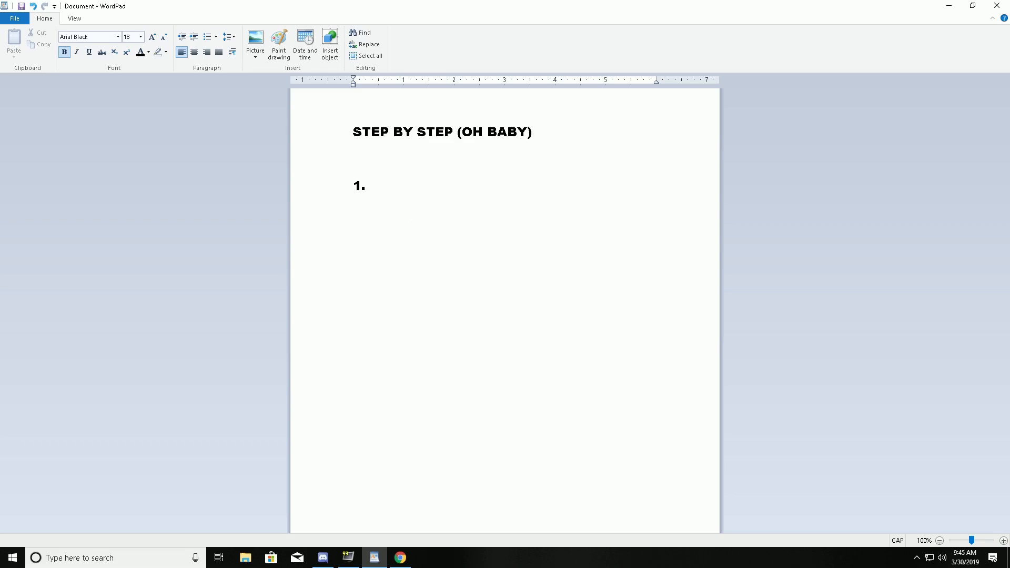
Step: Finish step 1: 'PLUG HDMI FROM CONSOLE INTO VIDEO CAPTURE CARD (IN)'
type("PLUG")
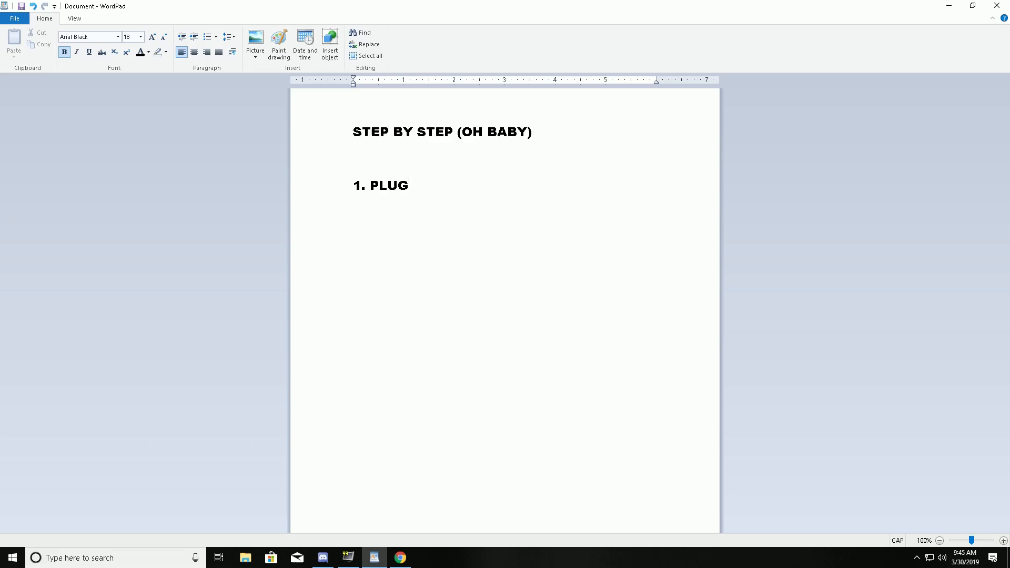
type("HDMI")
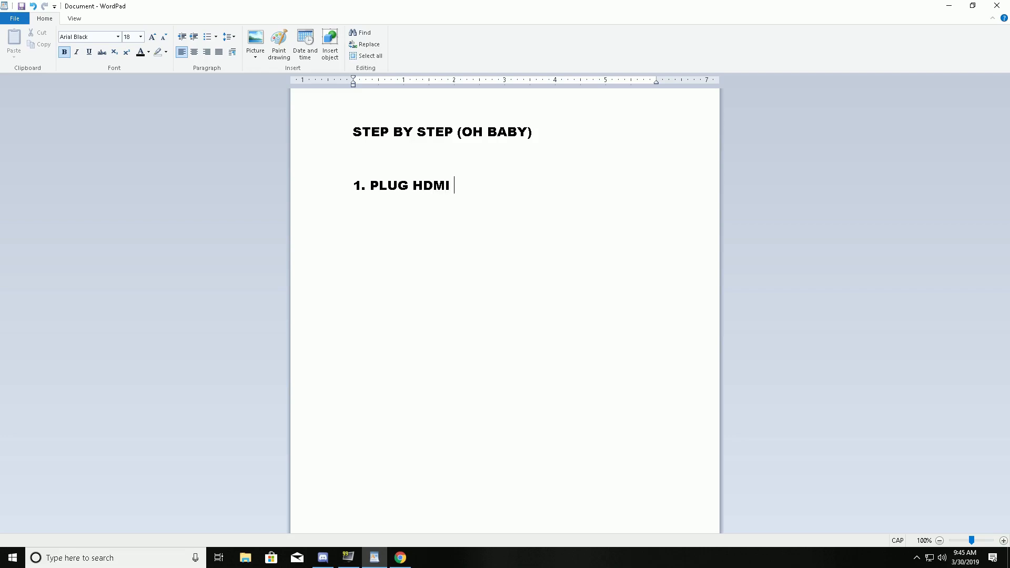
type("FROM CONSOLE")
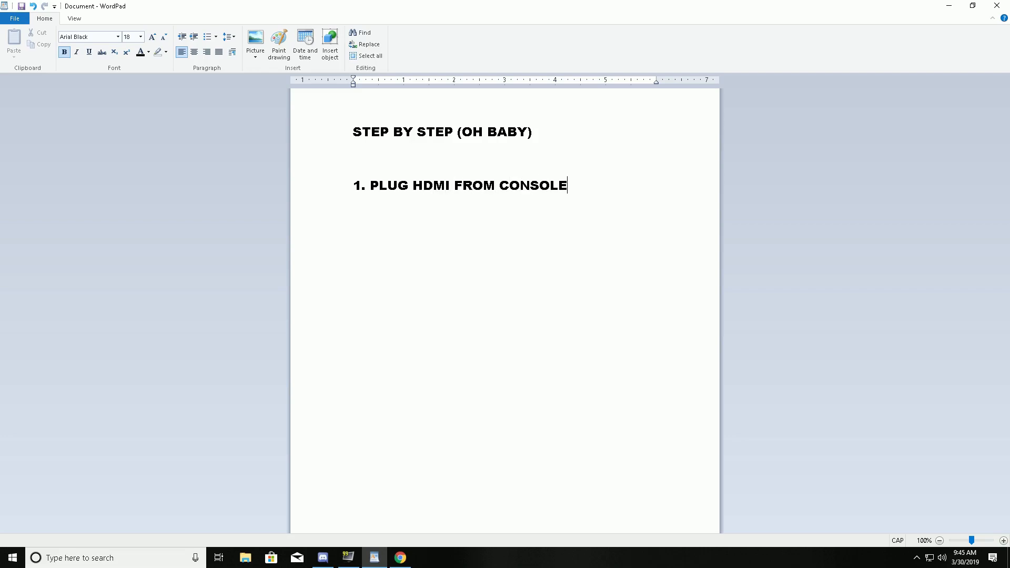
type("INTO")
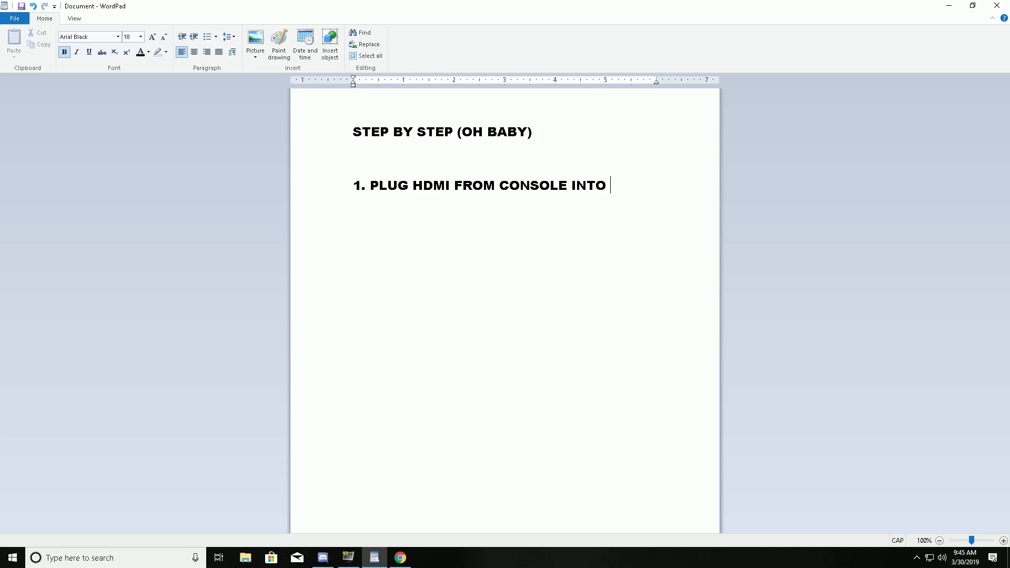
type("VIDEO CA")
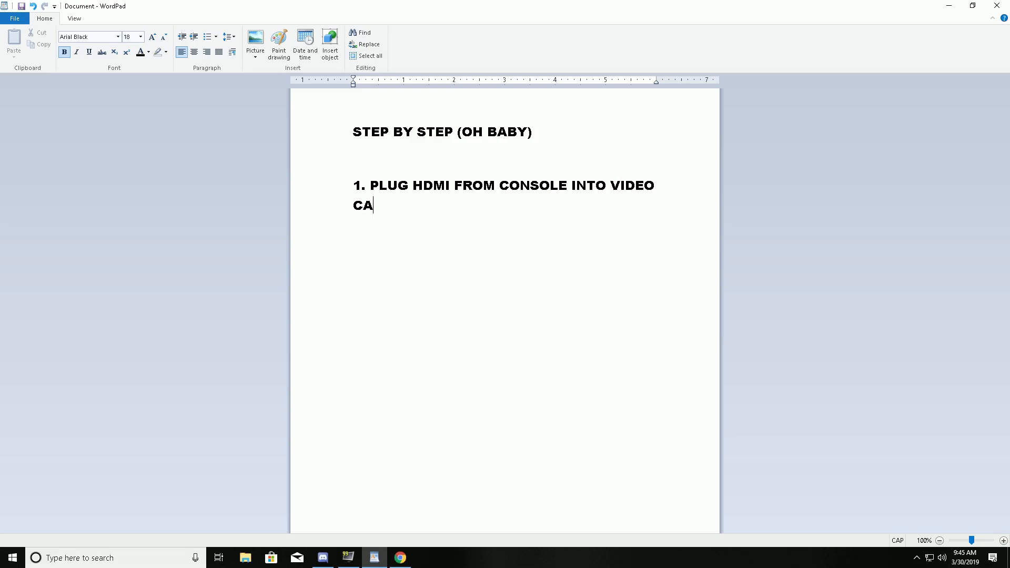
type("PTURE CARD (")
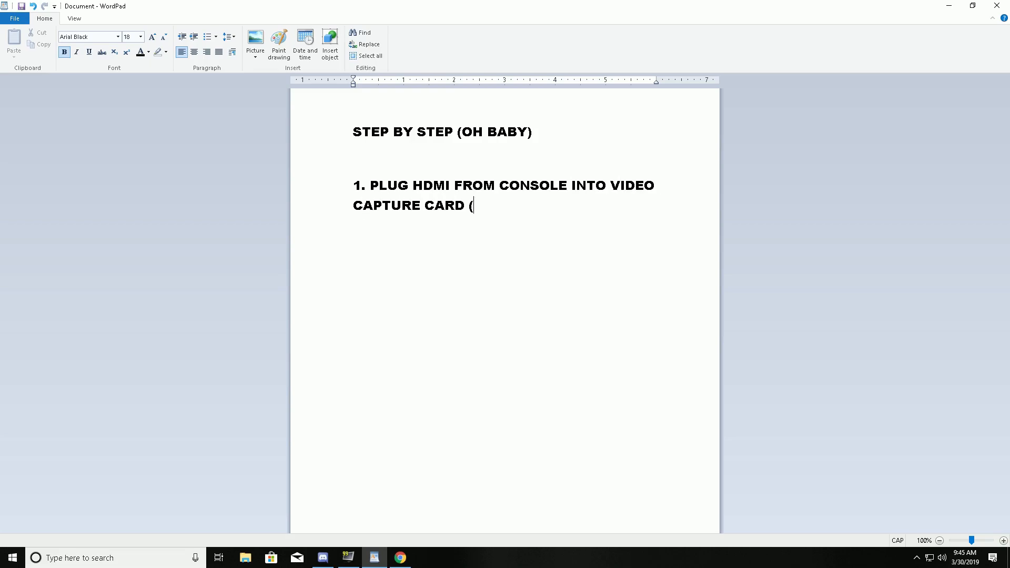
type("IN)")
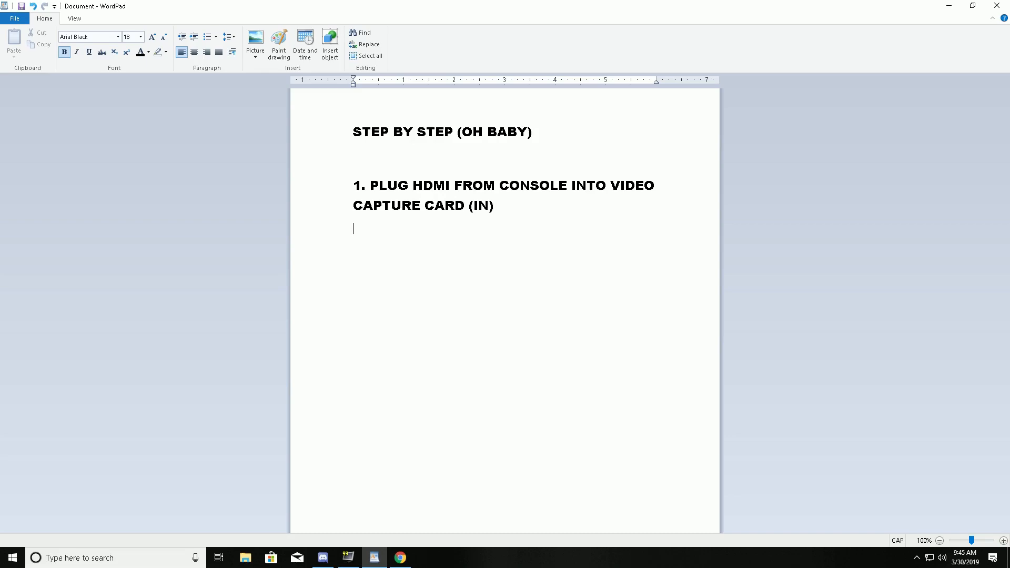
Step: Add step 2, HDMI from capture card (OUT) into your monitor (IN), and step 3, 'SUCCESS'
type("2. PLUG")
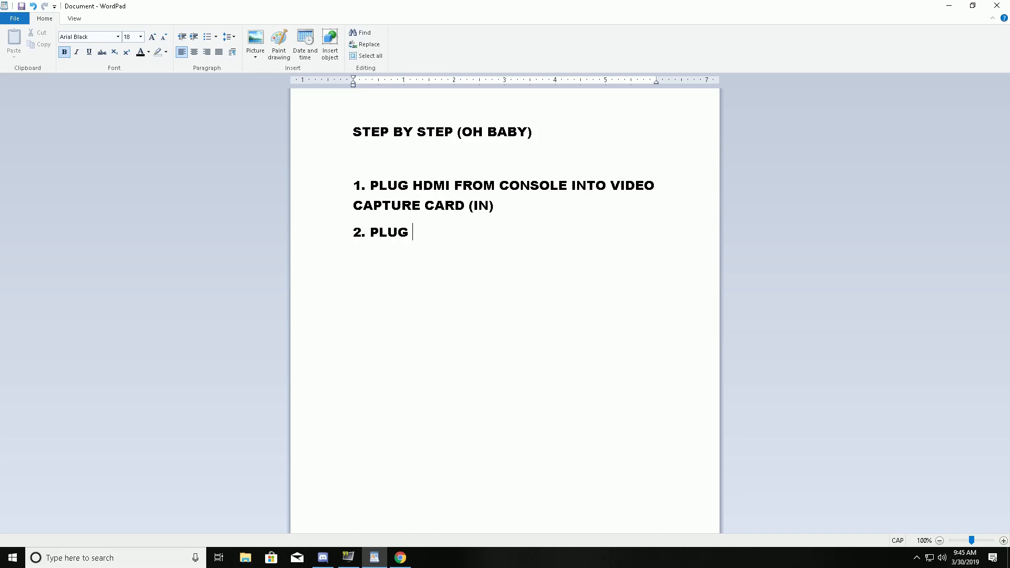
type("HDMI F")
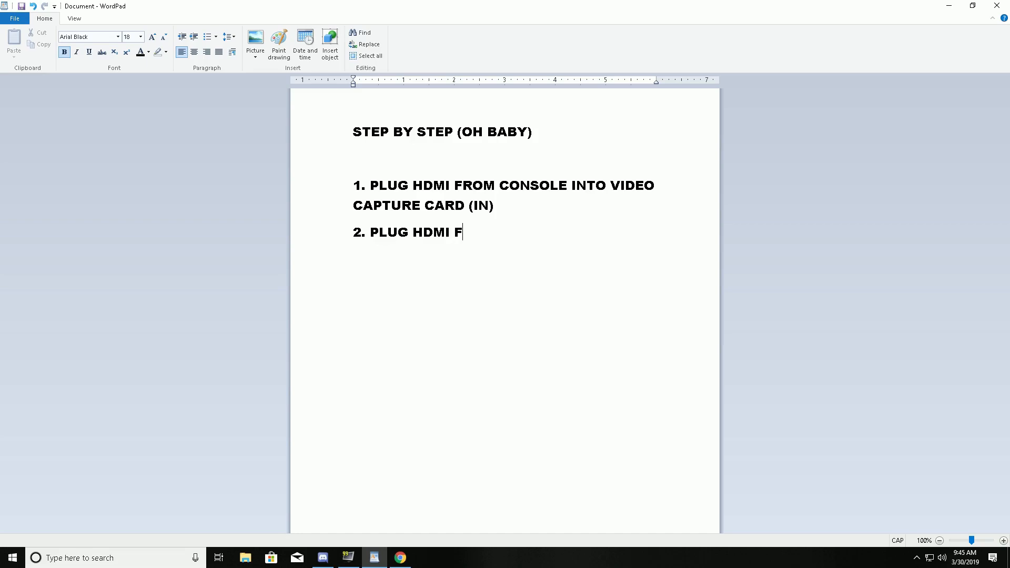
type("ROM VIDEO CAPTURE")
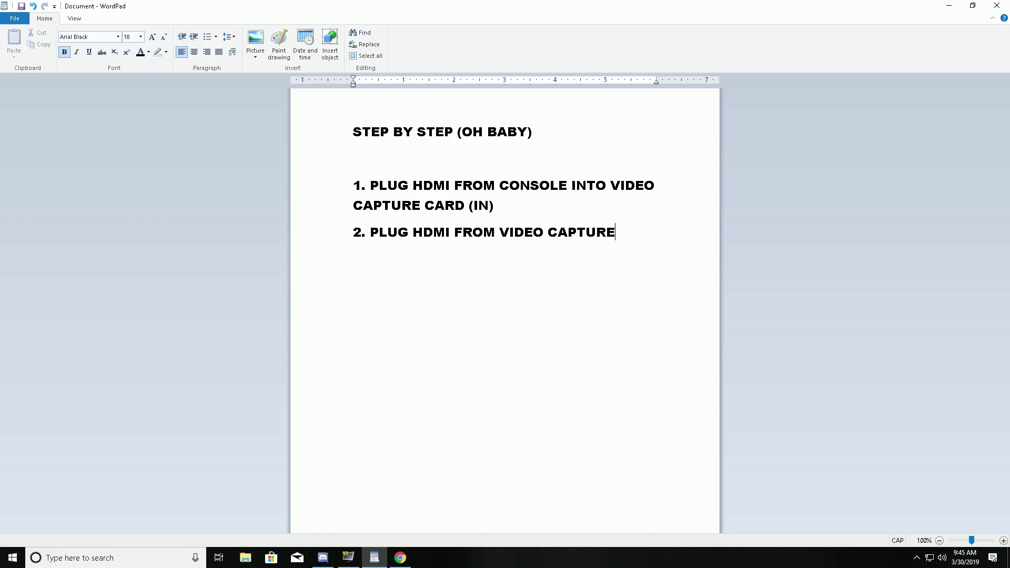
type("CARD (OUT")
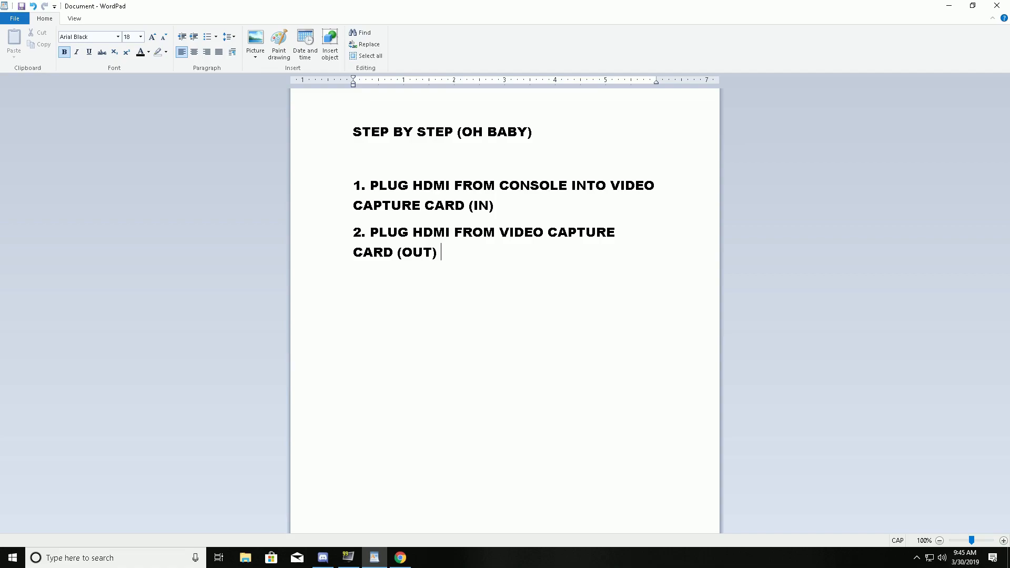
type("INTO YOUR M")
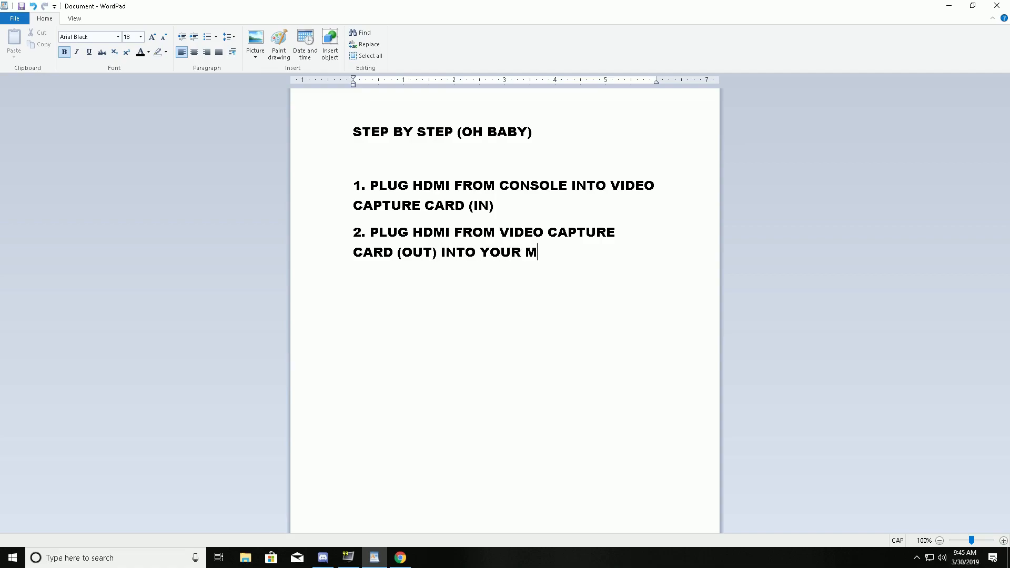
type("ONITOR")
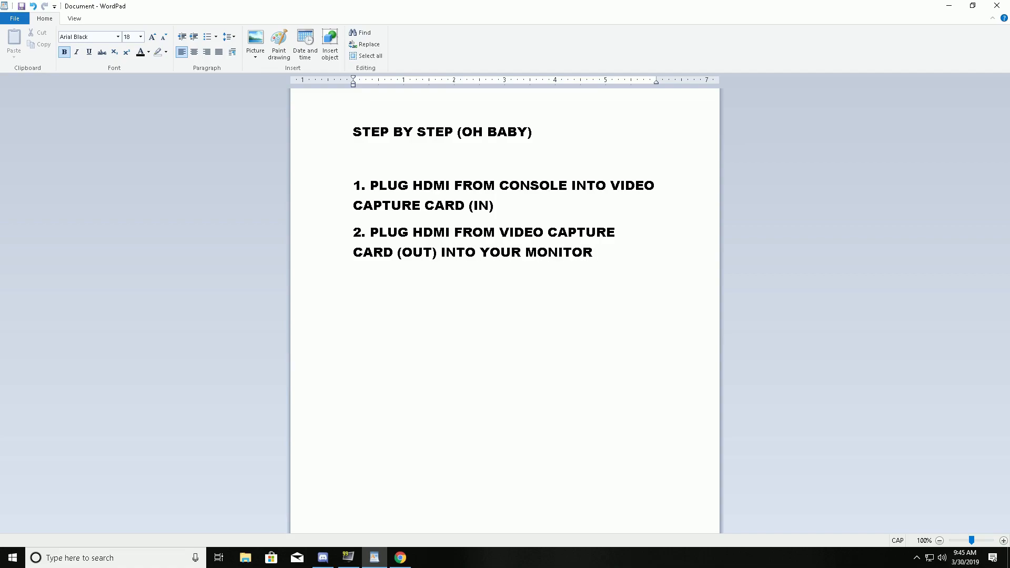
type("IN")
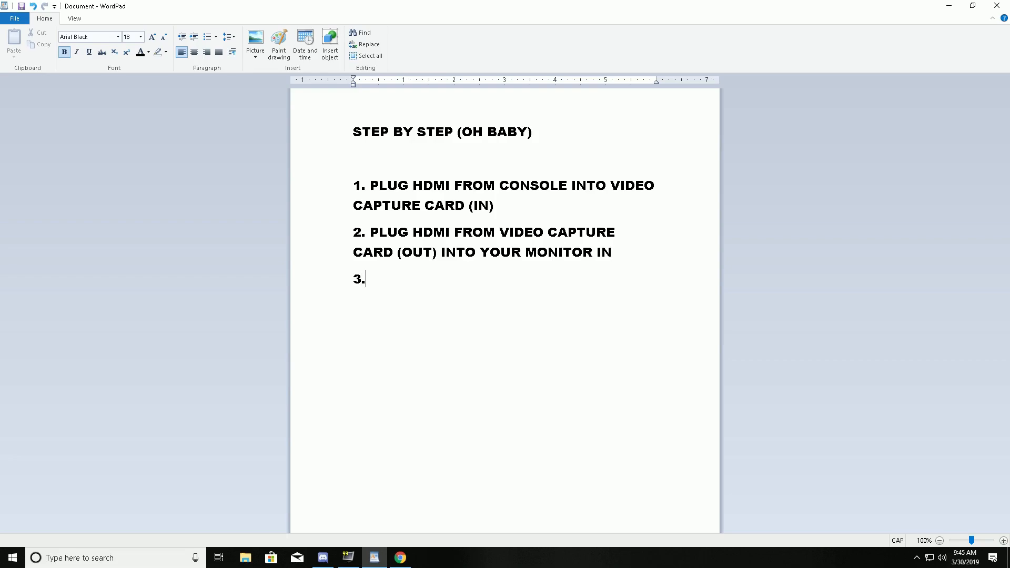
type("SUCCESS")
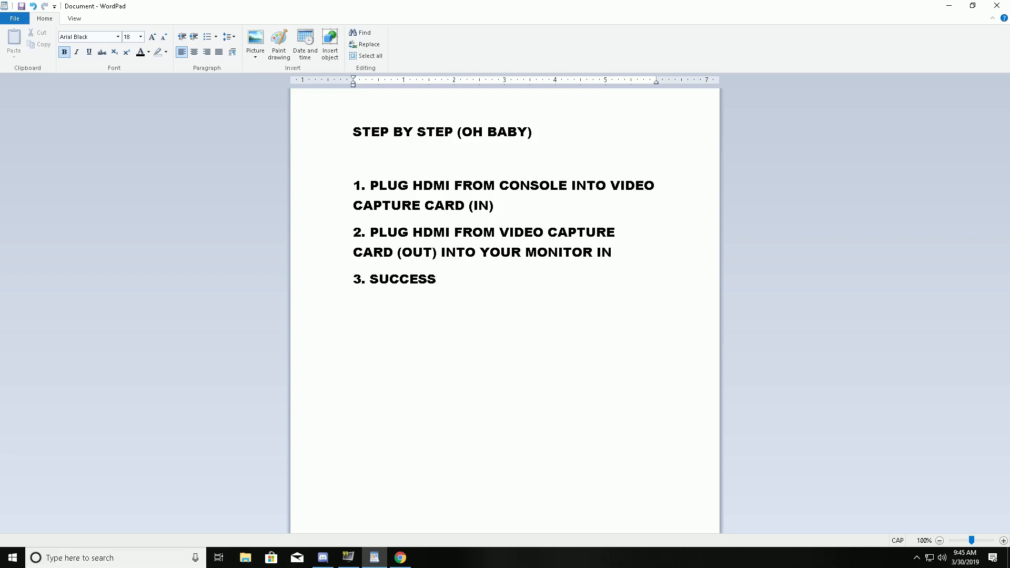
Step: Switch to the Streamlabs OBS editor with the In-Game 1 scene, sources and mixer
left_click(425, 558)
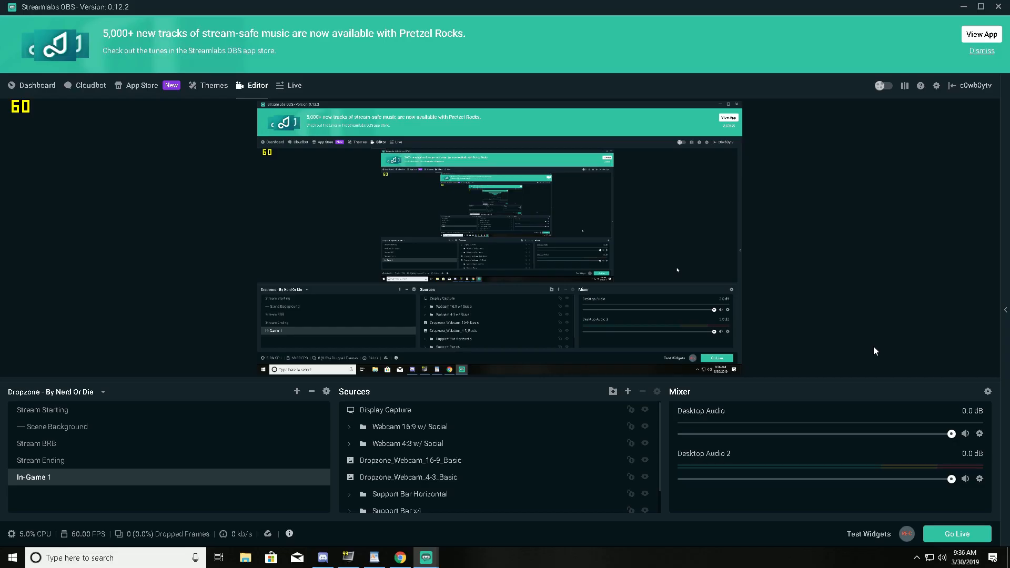
mouse_move(707, 419)
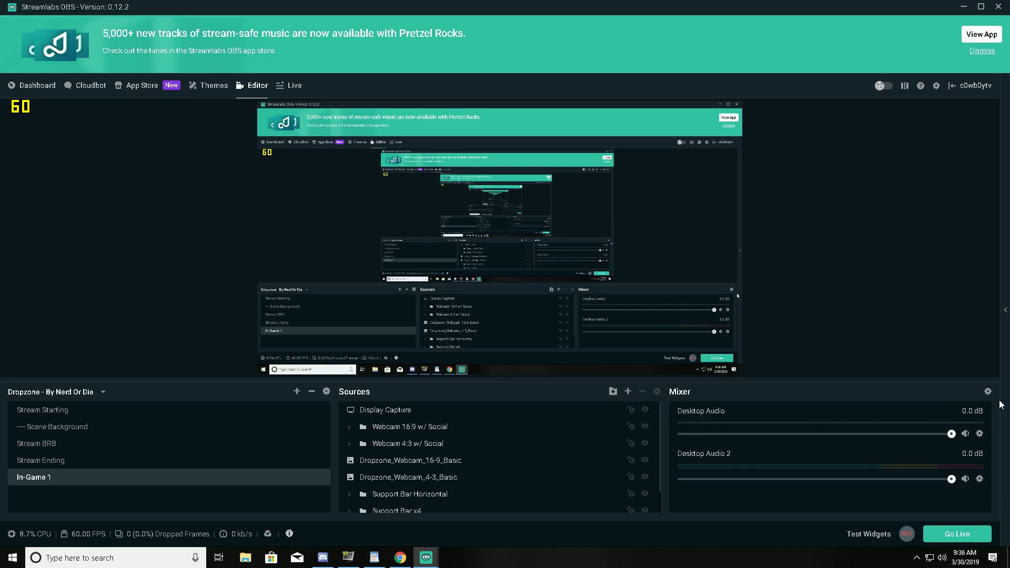
mouse_move(988, 391)
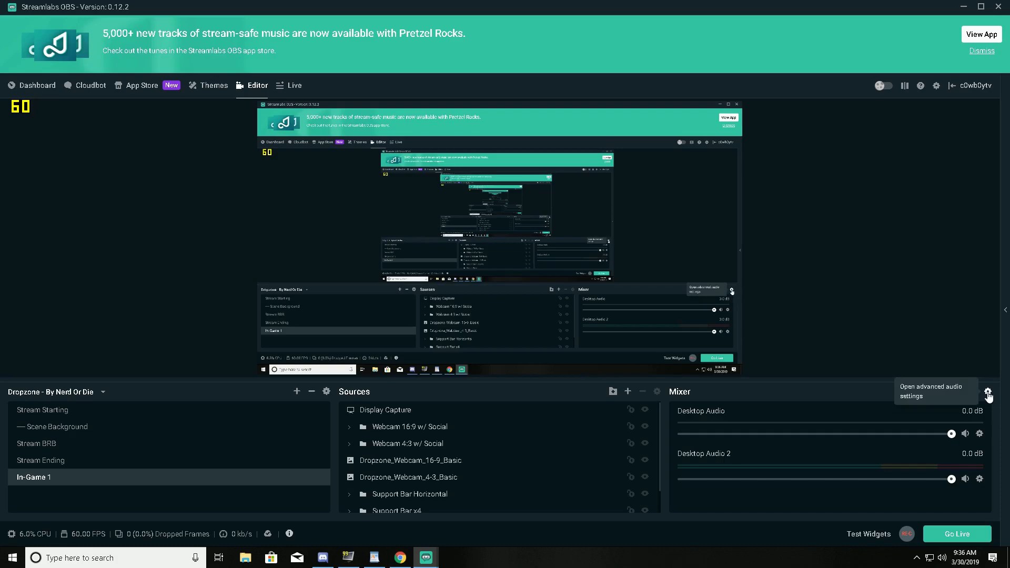
Step: Set Desktop Audio 2's monitoring to Monitor and Output in Advanced Audio Settings and close it
left_click(988, 394)
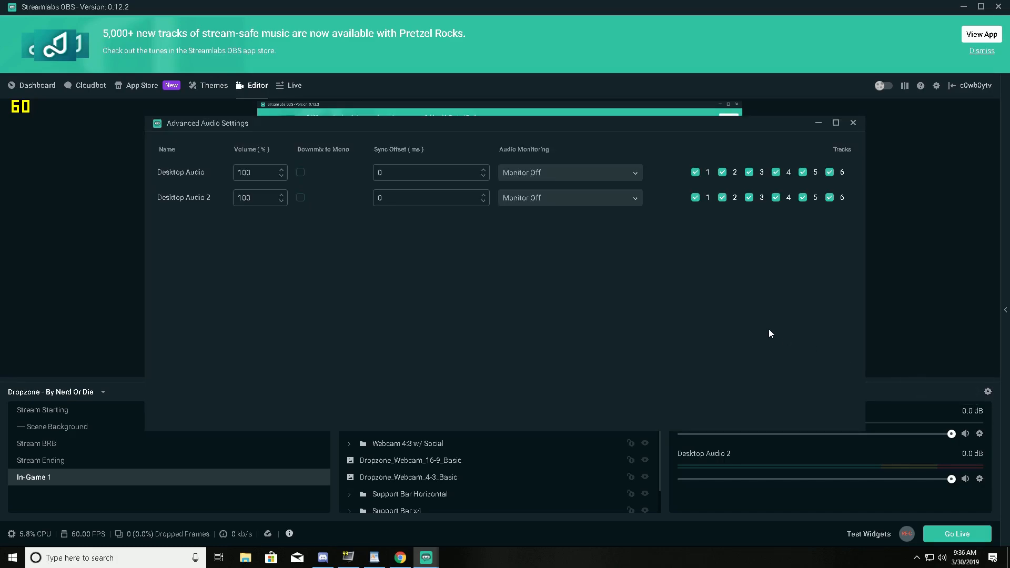
mouse_move(573, 203)
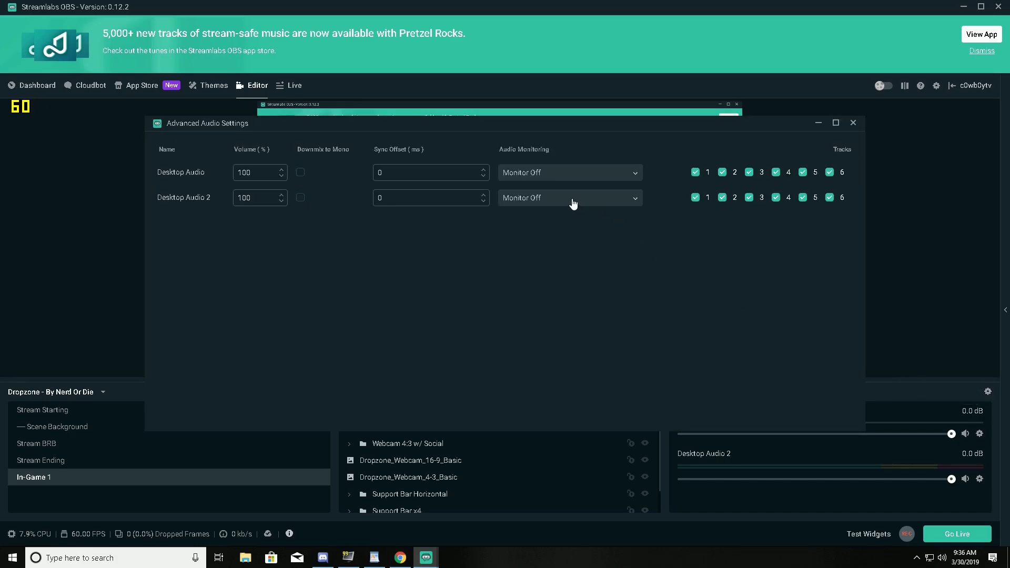
left_click(571, 198)
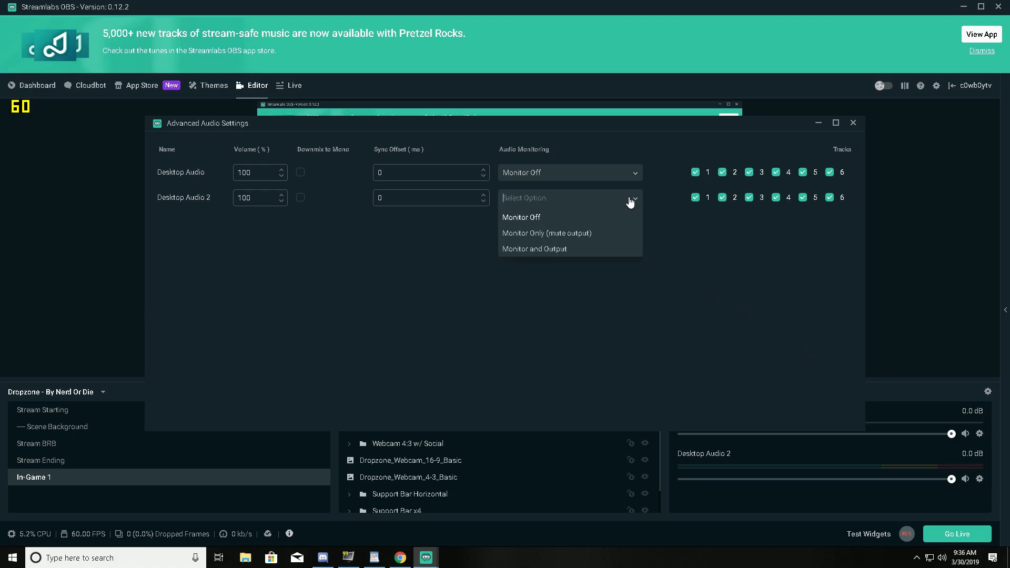
mouse_move(570, 252)
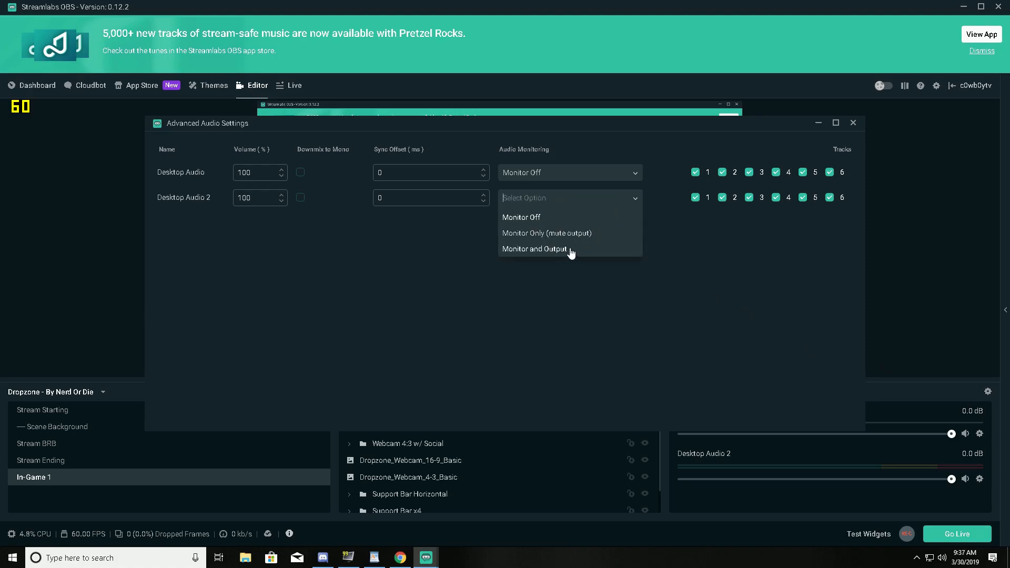
left_click(534, 248)
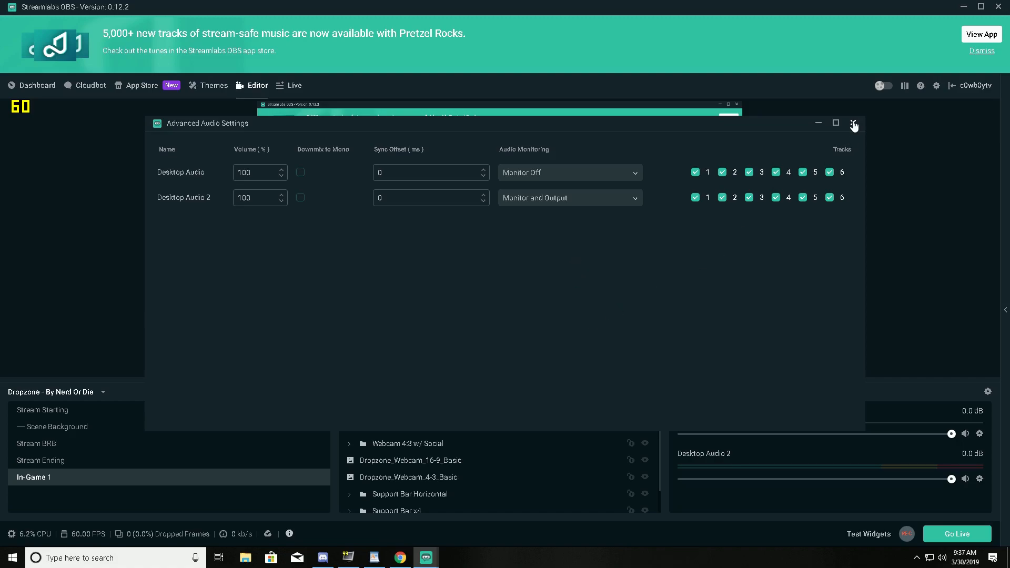
left_click(855, 122)
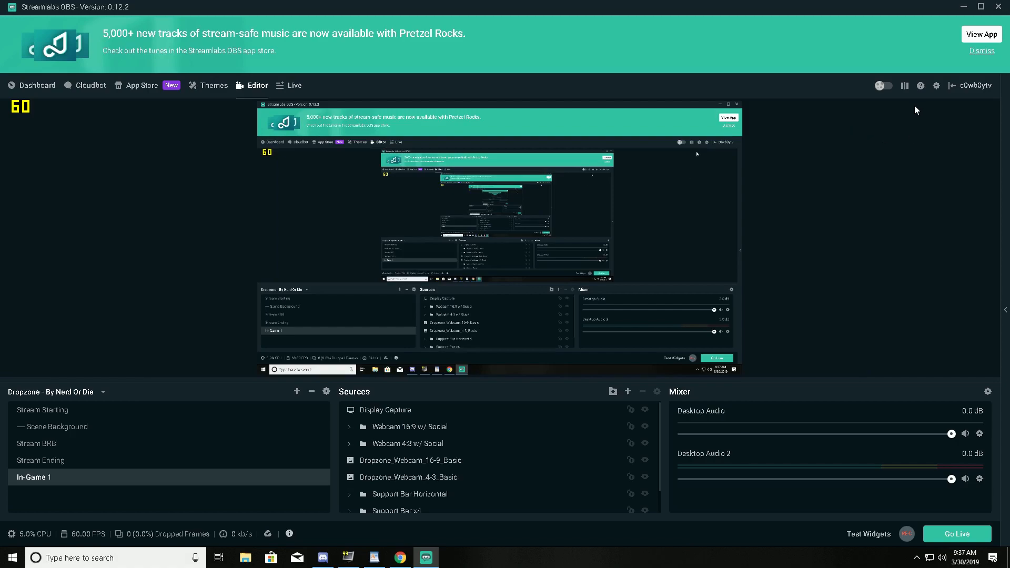